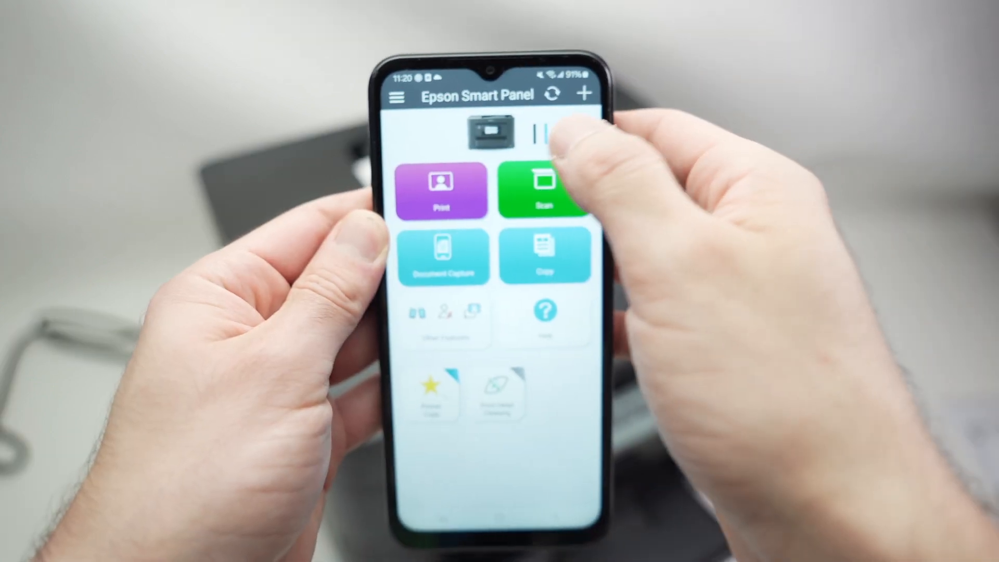
Open Scan Settings from the Scan tile: feeder source, Letter, colour, 200 dpi, PDF.
{"action": "left_click", "coordinate": [545, 191]}
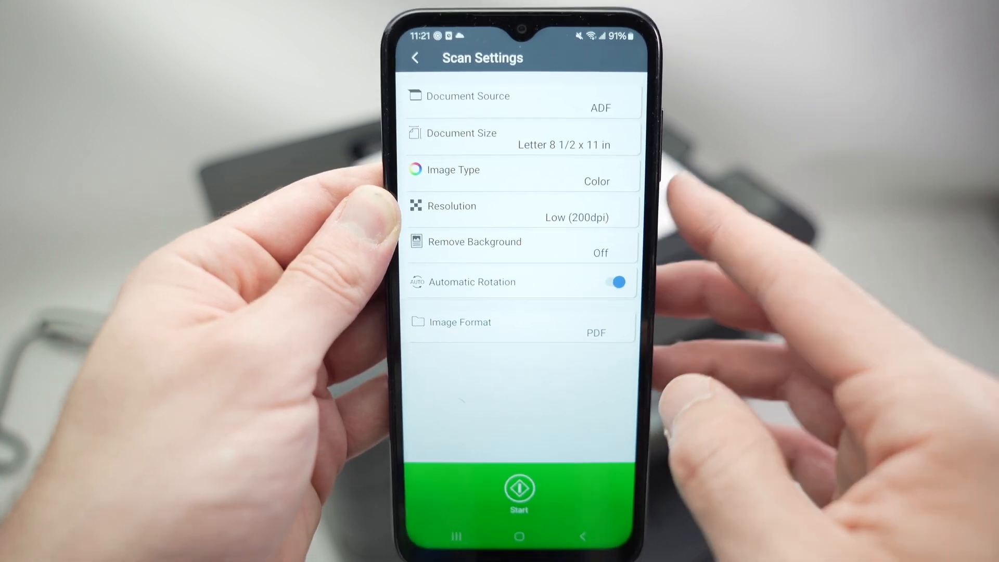
{"action": "left_click", "coordinate": [520, 212]}
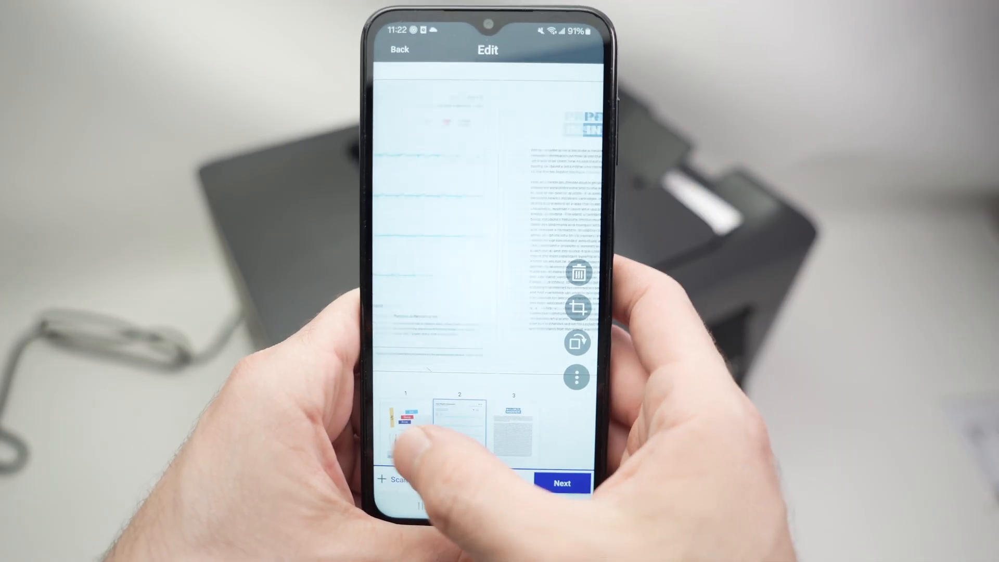
Preview page 3, the Printer Insider text page, full-size in the Edit screen.
{"action": "left_click", "coordinate": [406, 421]}
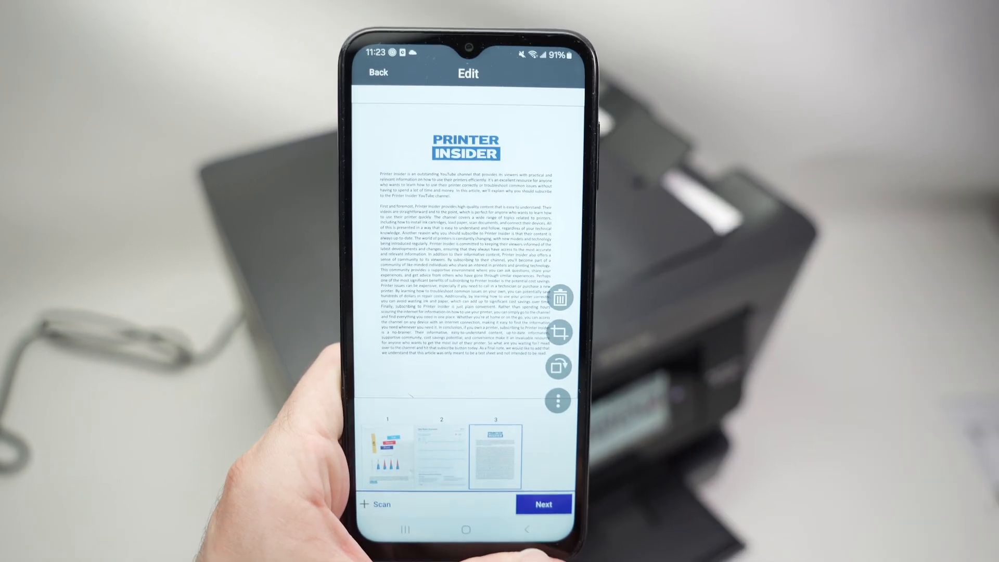
Advance from the Edit screen to the Save screen's folder picker.
{"action": "left_click", "coordinate": [543, 504]}
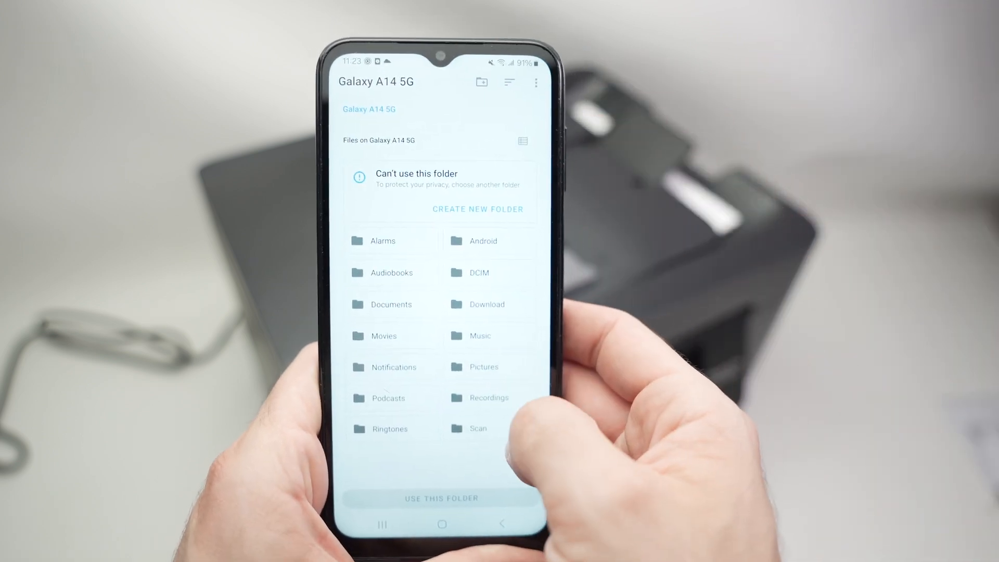
Set the save location to the phone's /Scan/ folder.
{"action": "left_click", "coordinate": [479, 429]}
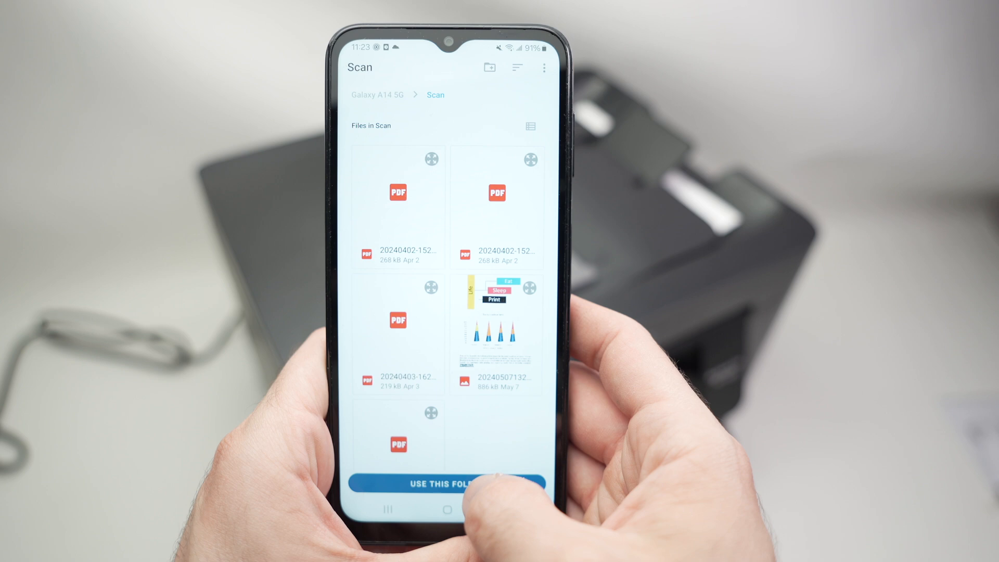
{"action": "left_click", "coordinate": [446, 485]}
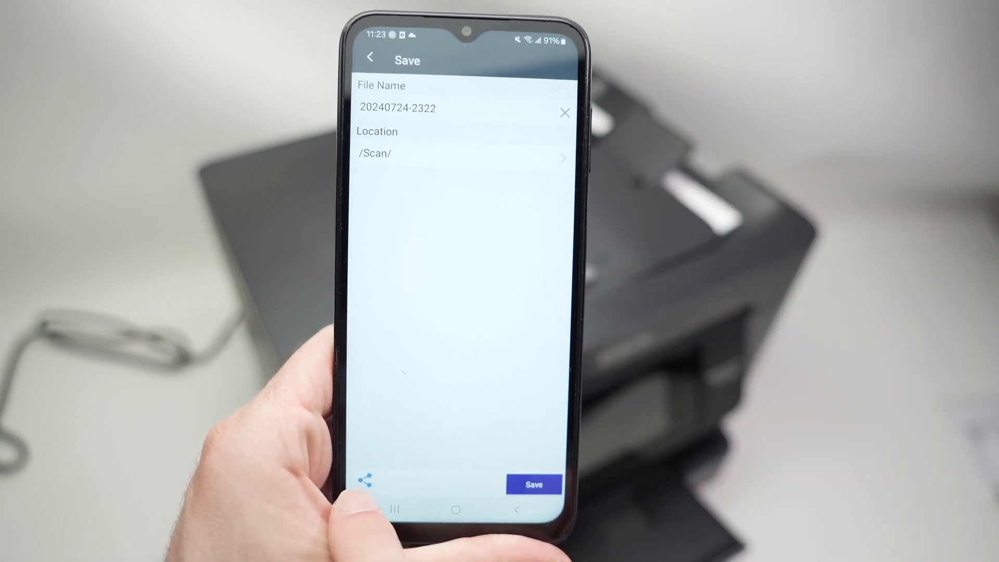
{"action": "left_click", "coordinate": [366, 480]}
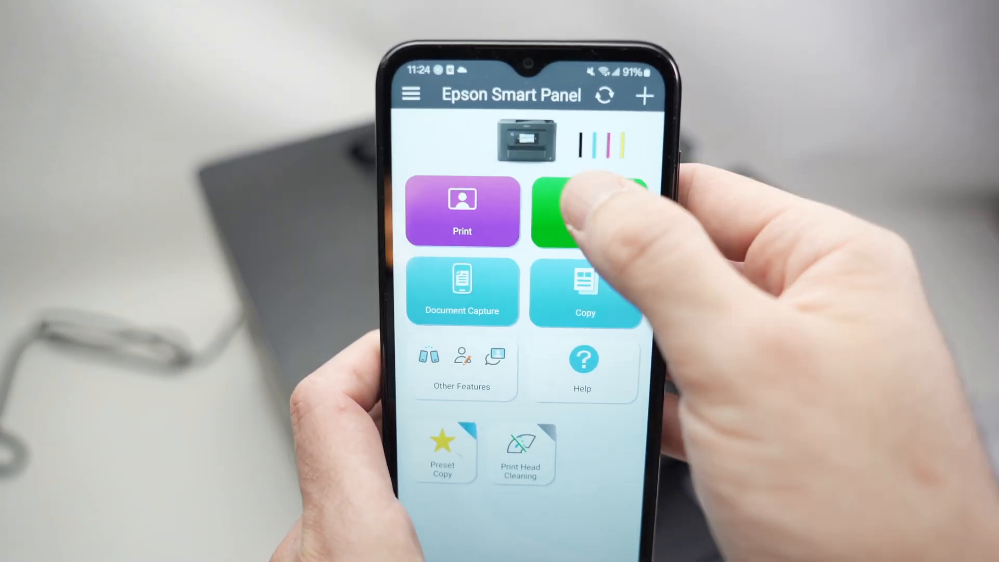
Reopen Scan Settings from the home screen's Scan tile, still at 200 dpi PDF.
{"action": "left_click", "coordinate": [585, 210]}
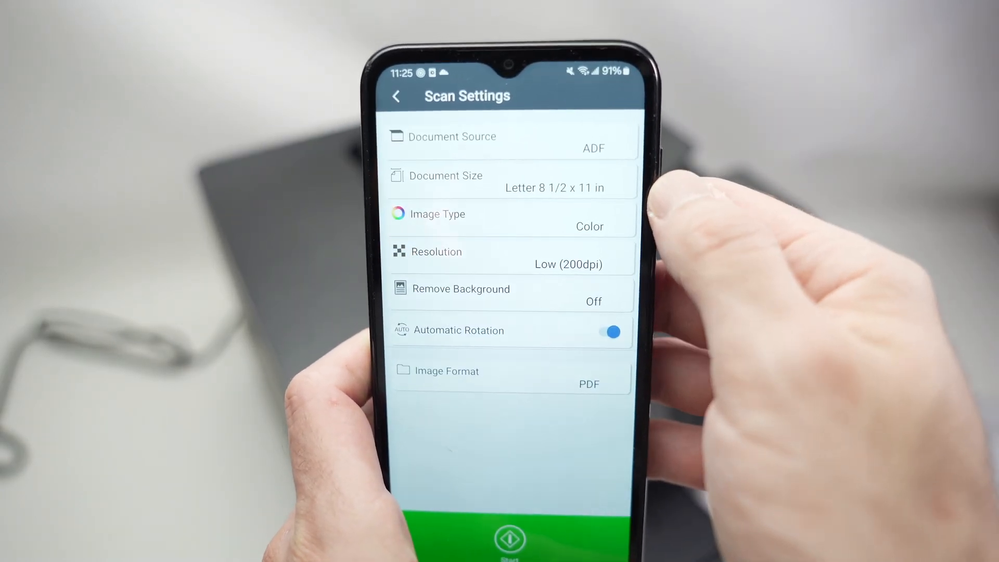